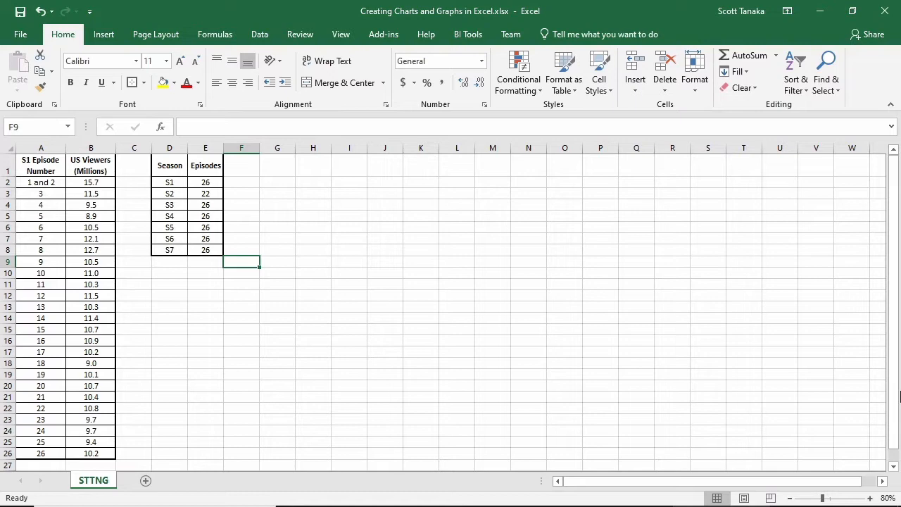
mouse_move(456, 322)
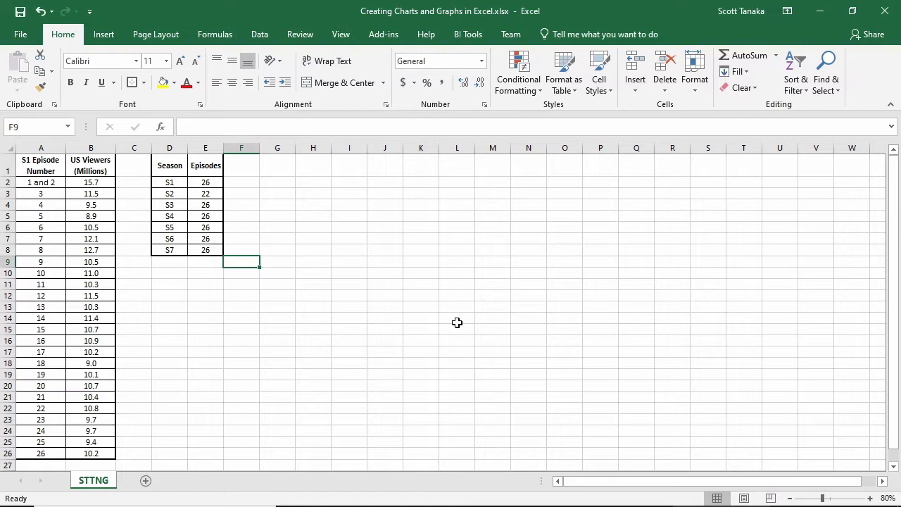
mouse_move(298, 259)
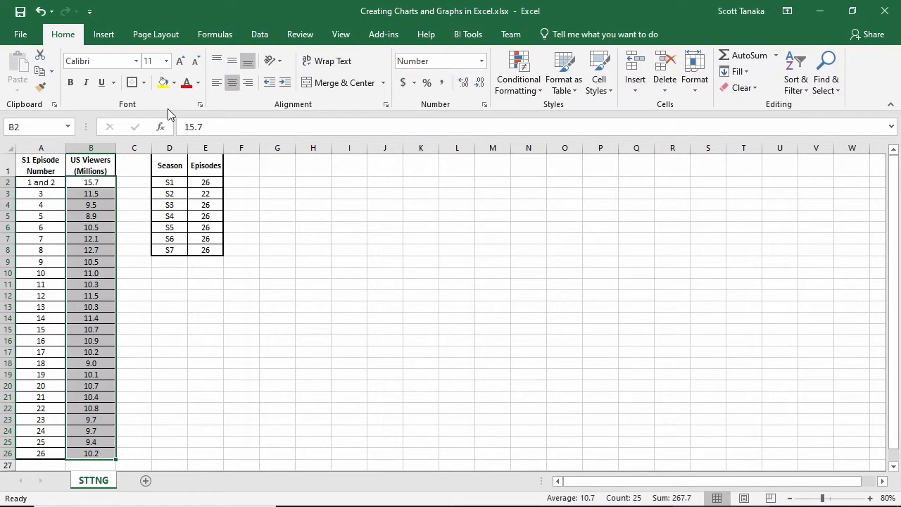
- Browse the recommended charts for the Season 1 viewers (bar, line, scatter) and settle on clustered column
click(103, 34)
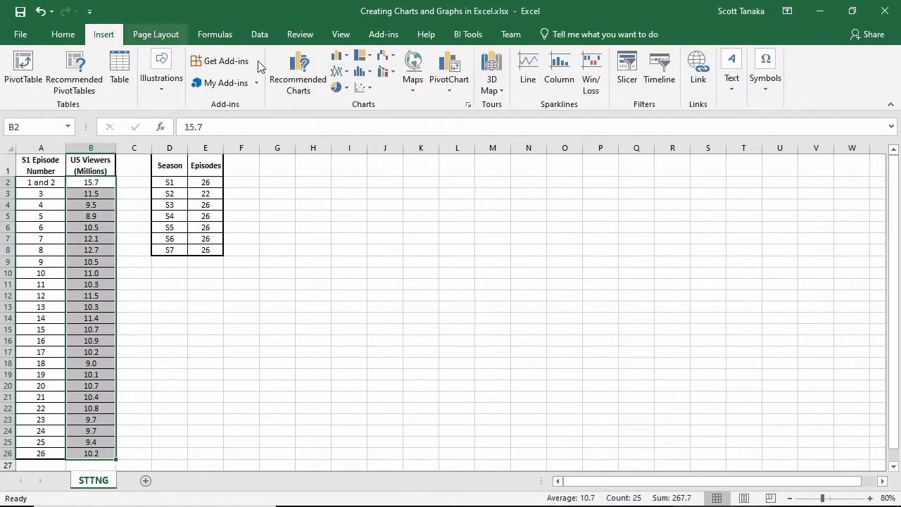
mouse_move(298, 71)
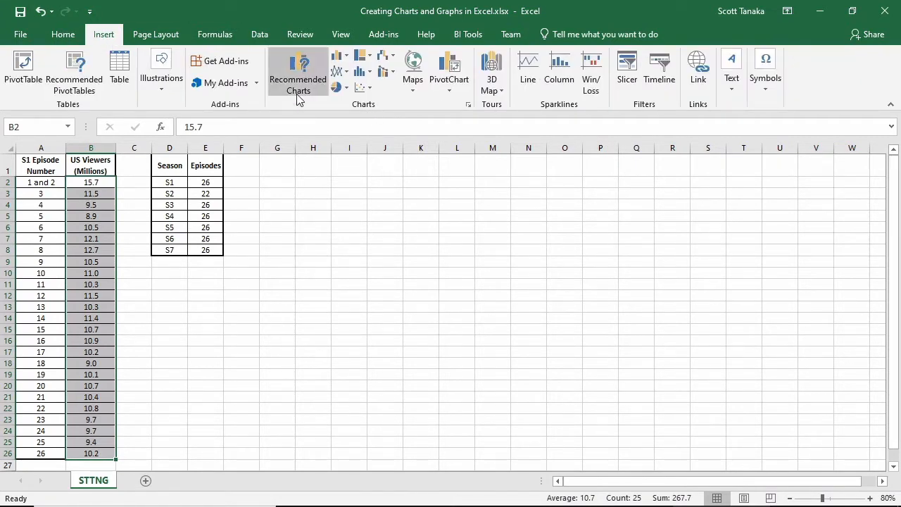
click(297, 70)
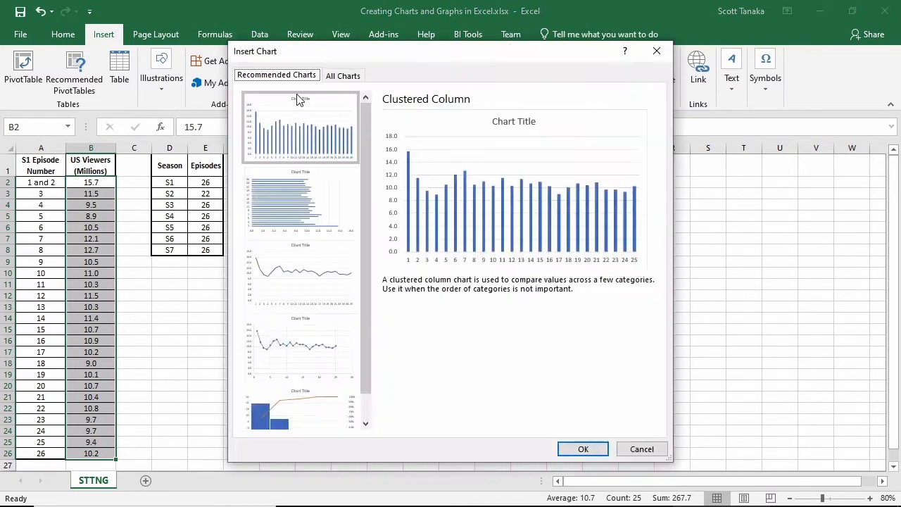
mouse_move(301, 133)
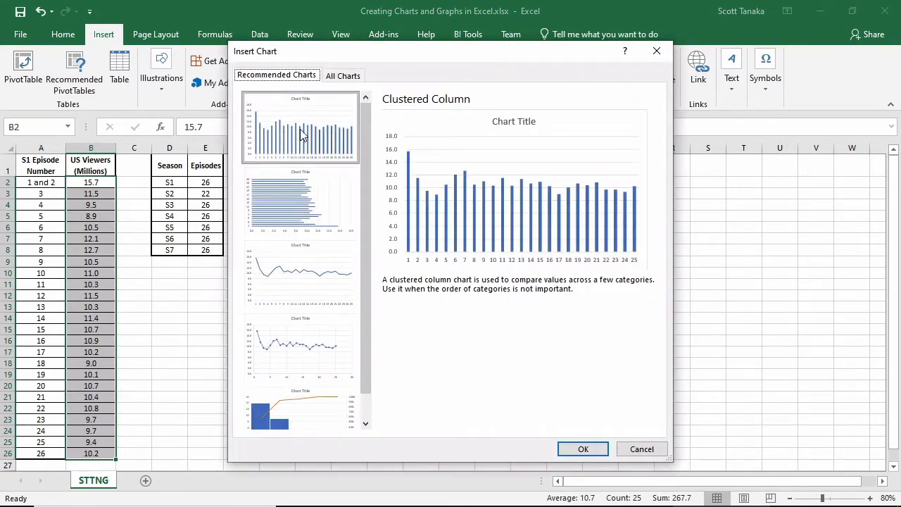
click(298, 200)
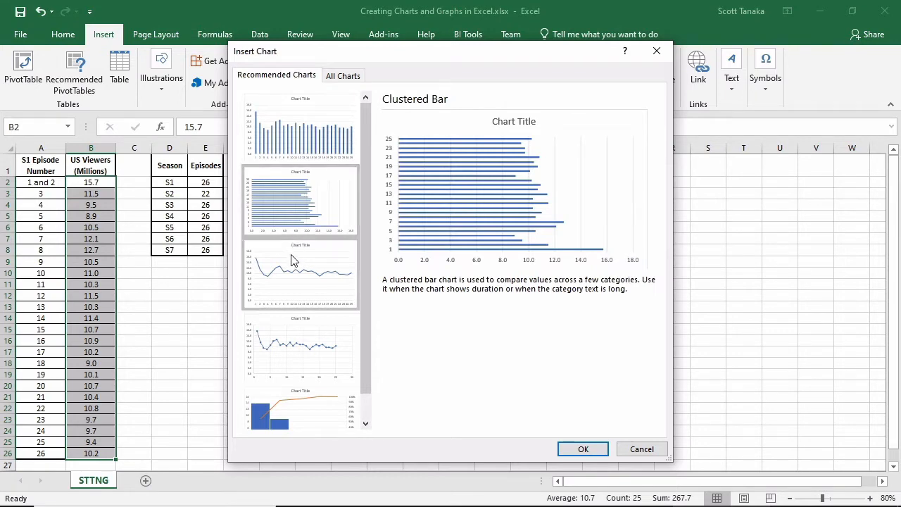
click(298, 273)
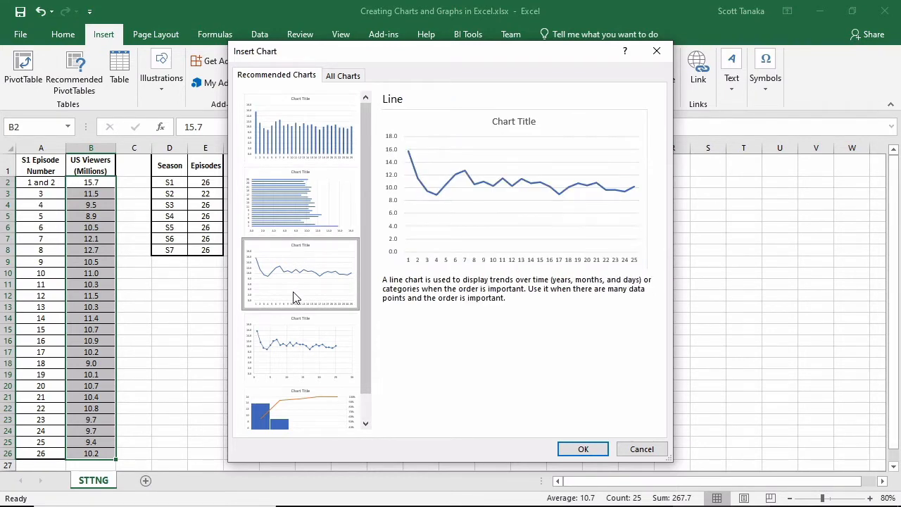
click(300, 346)
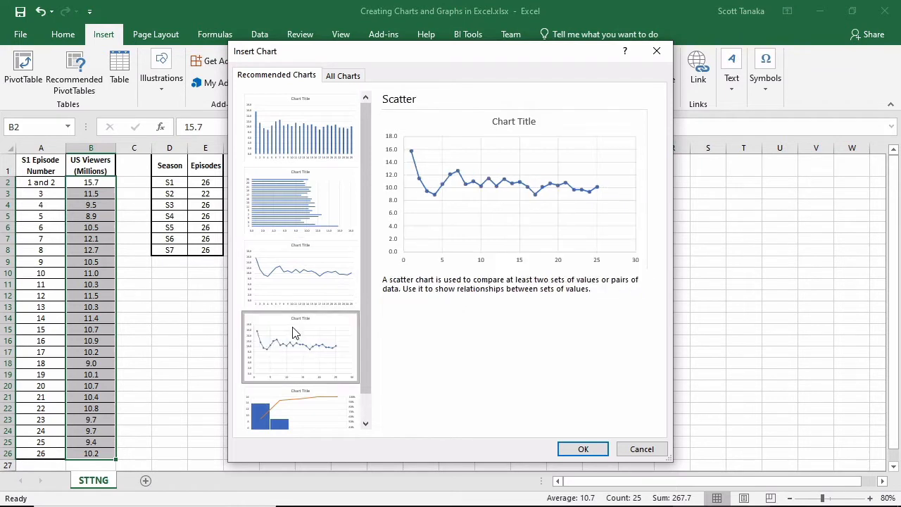
mouse_move(295, 349)
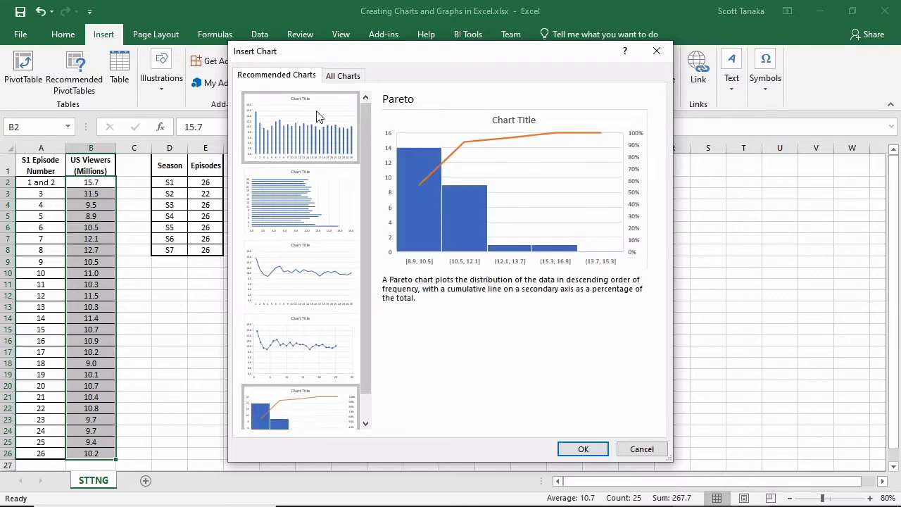
click(298, 127)
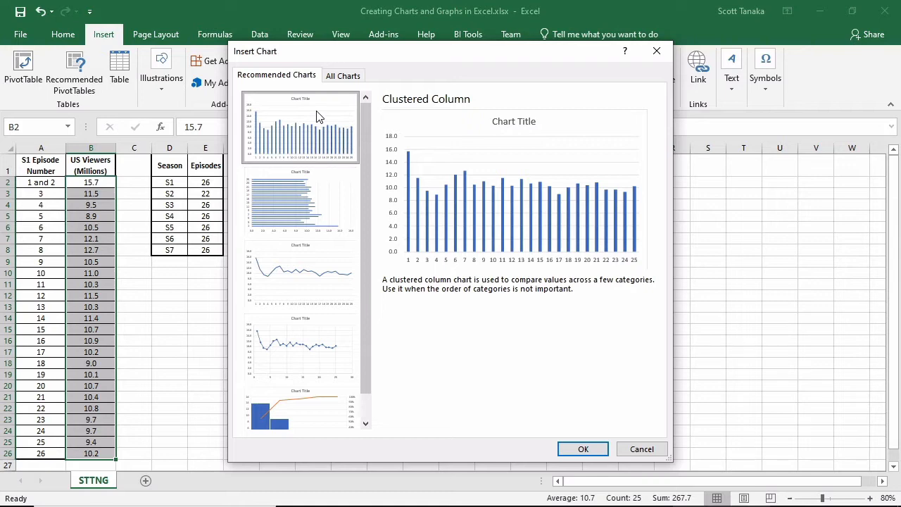
mouse_move(618, 427)
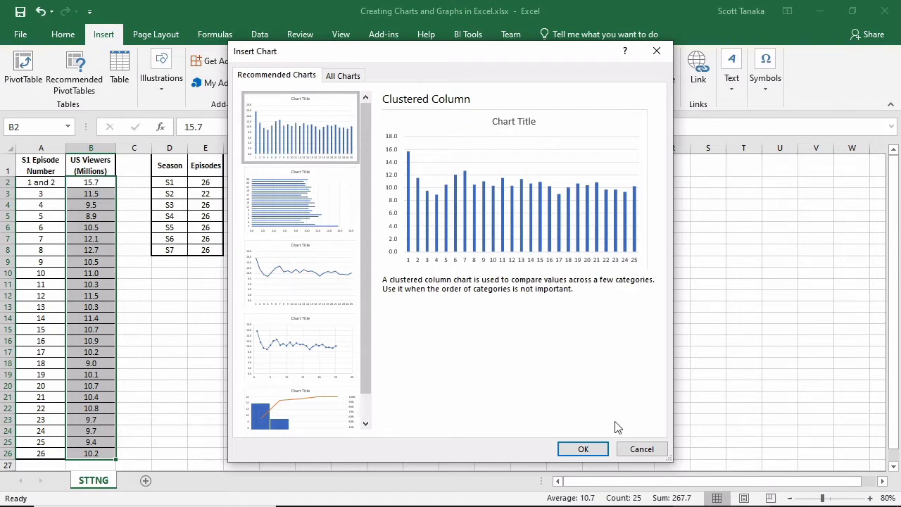
- Insert the clustered column chart of Season 1 viewers onto the STTNG sheet
click(583, 448)
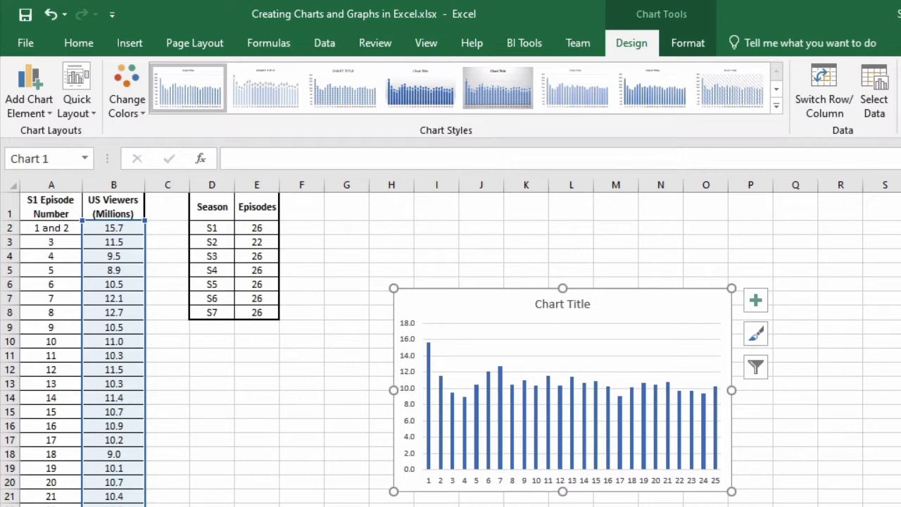
mouse_move(683, 315)
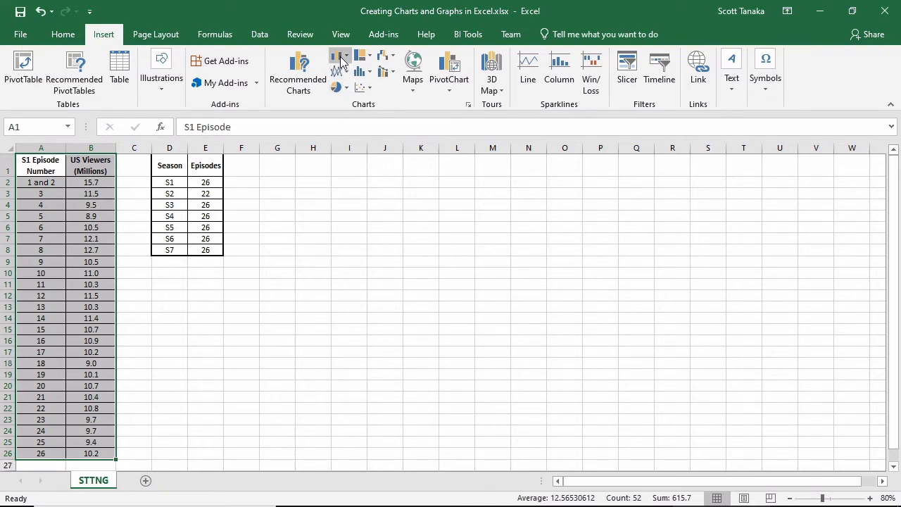
mouse_move(335, 59)
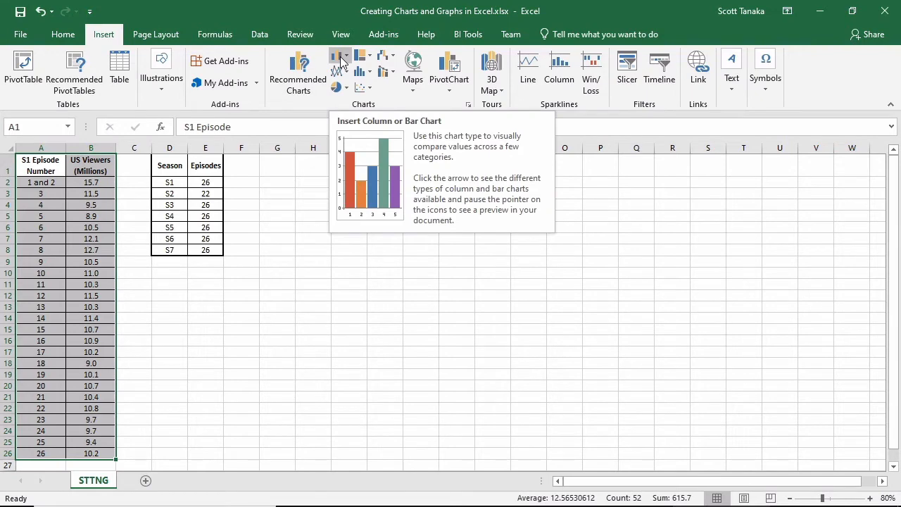
- Show the column and bar chart types for the selected episode and viewer columns A1:B26
click(338, 58)
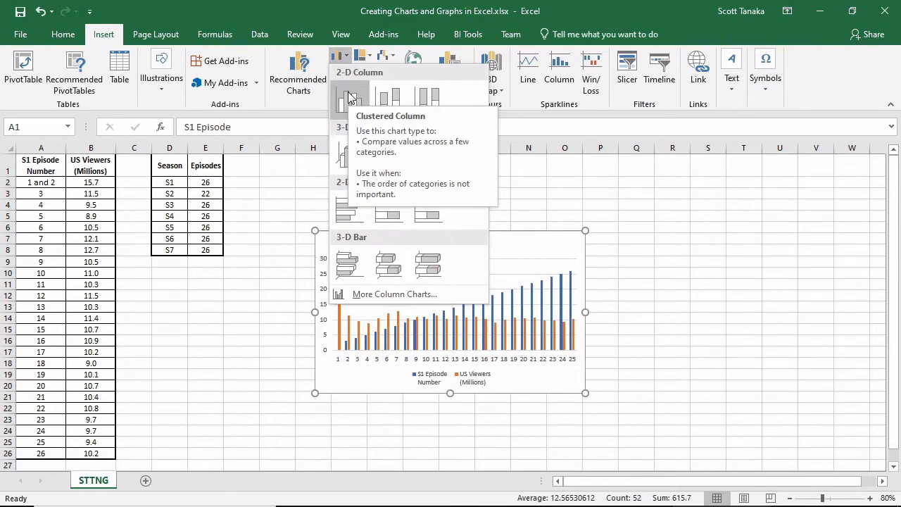
mouse_move(385, 96)
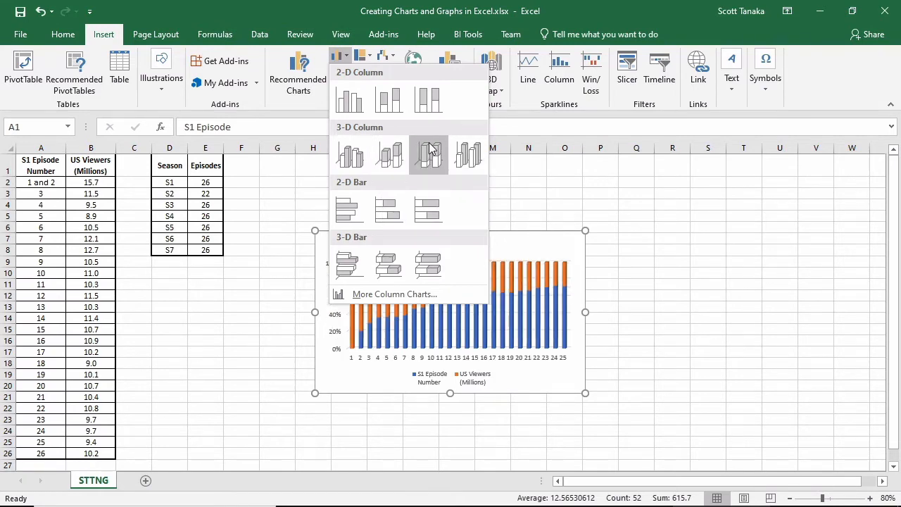
mouse_move(428, 152)
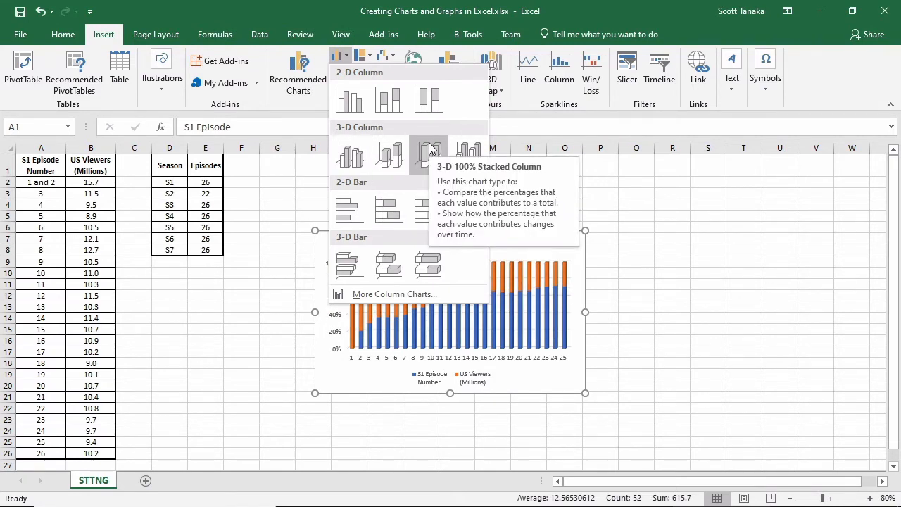
mouse_move(465, 149)
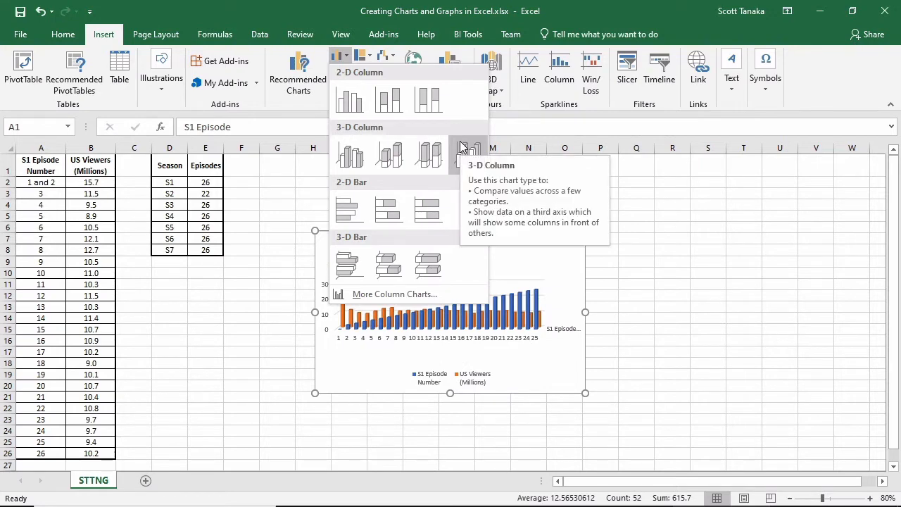
mouse_move(349, 208)
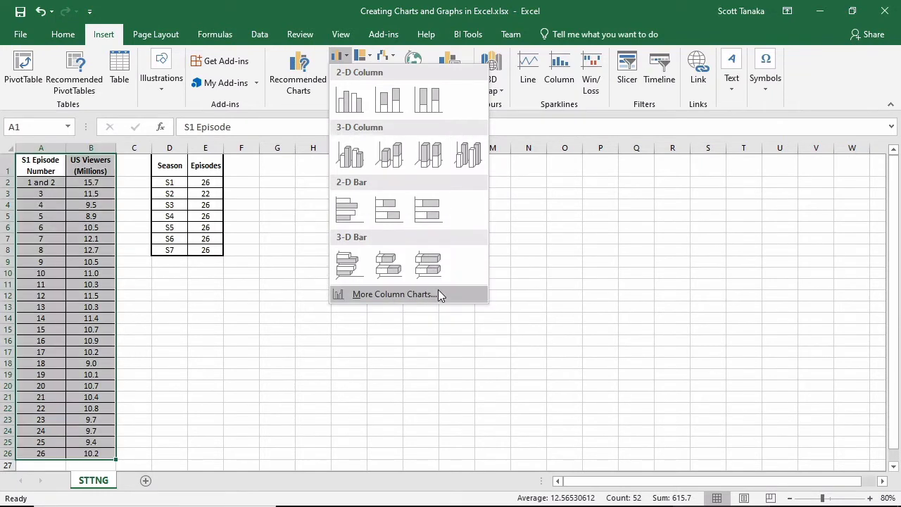
- In All Charts > Column, choose the clustered column variant plotting only US Viewers (Millions)
click(394, 294)
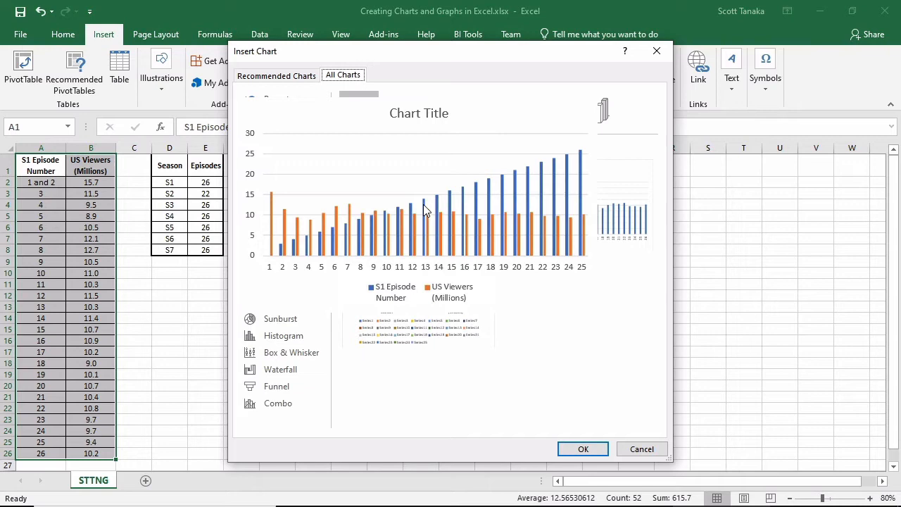
click(278, 132)
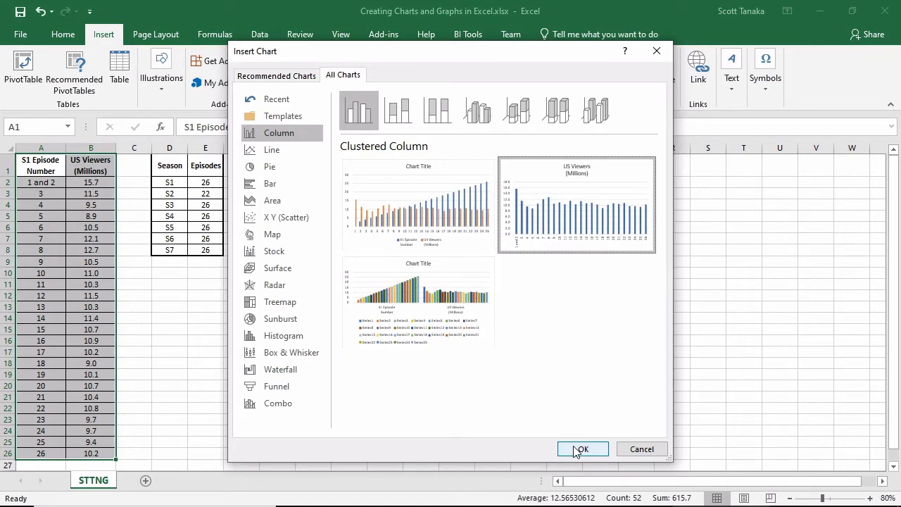
- Insert the US Viewers (Millions) column chart and position it beside the season table
click(582, 448)
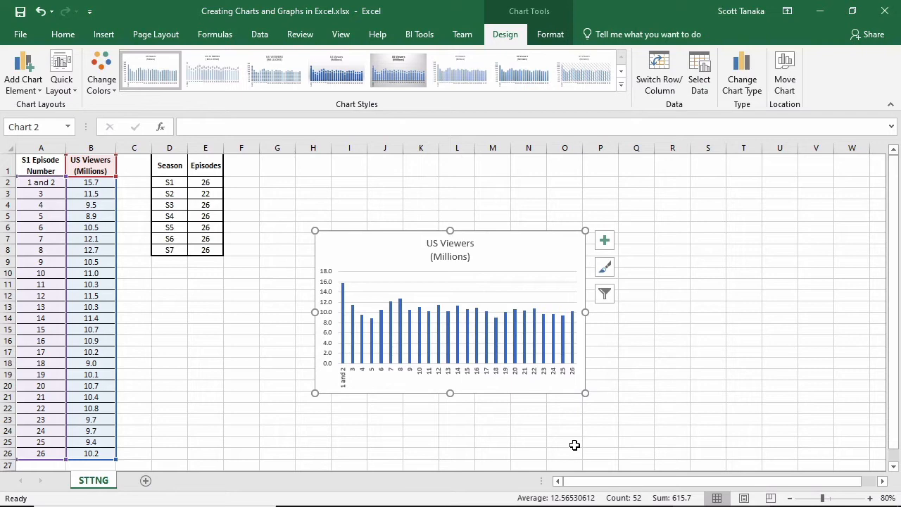
mouse_move(529, 252)
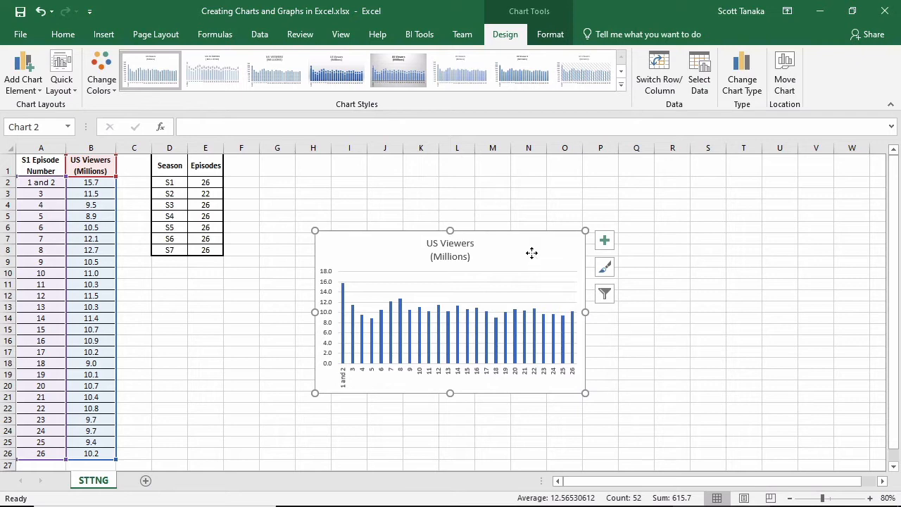
drag(532, 253, 459, 203)
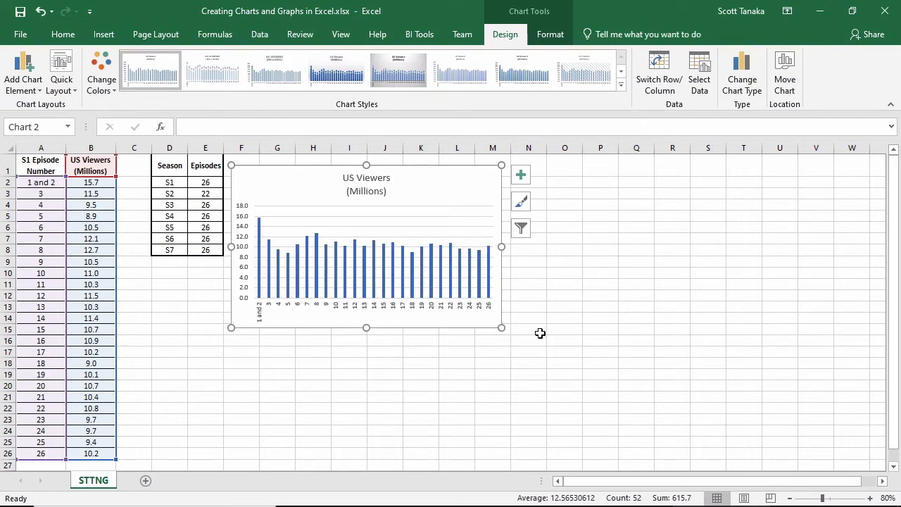
click(529, 330)
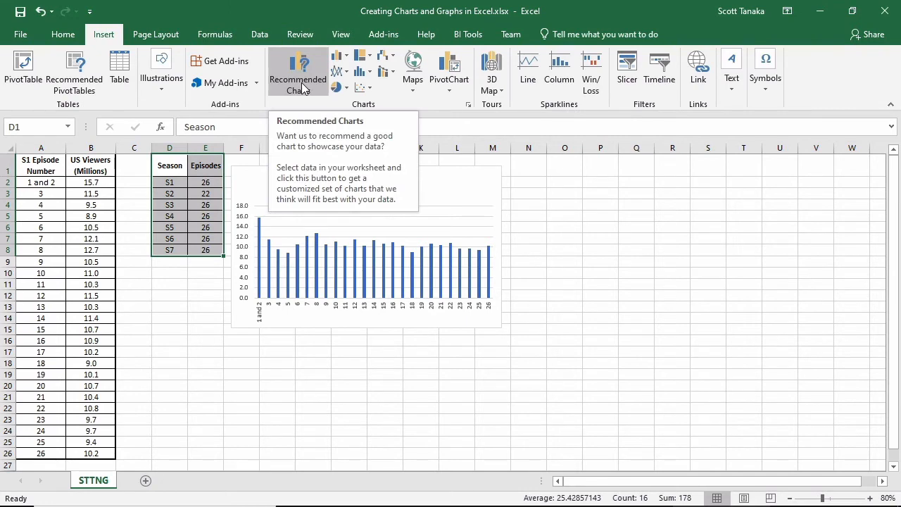
- From the recommended charts, insert a pie chart of episodes per season (S1–S7)
click(298, 71)
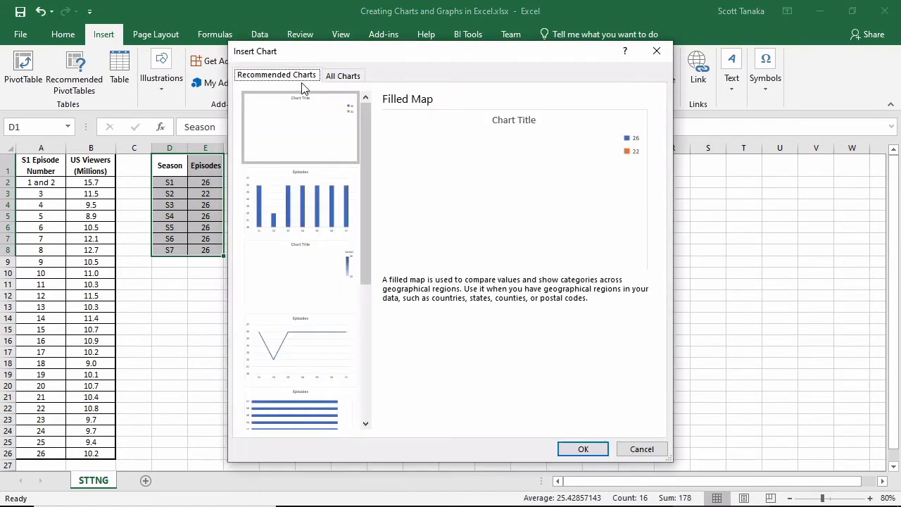
click(300, 200)
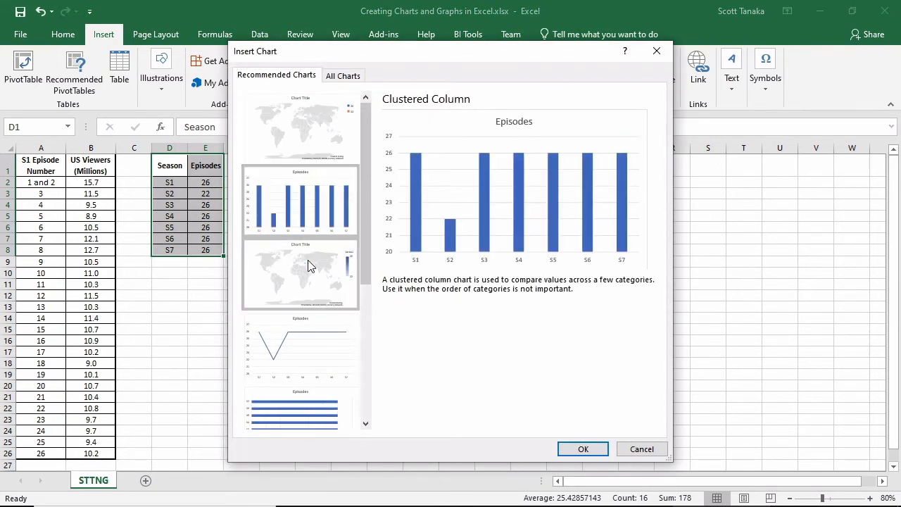
click(299, 345)
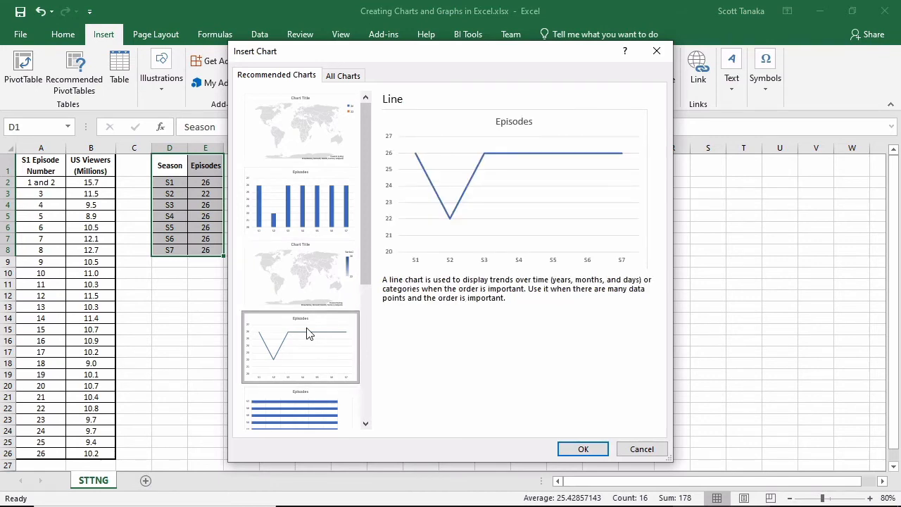
mouse_move(314, 326)
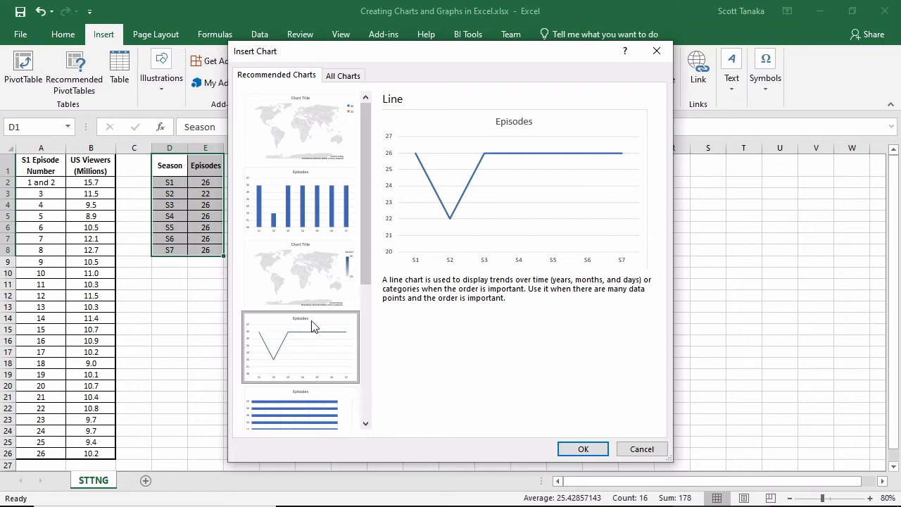
scroll(down, 3)
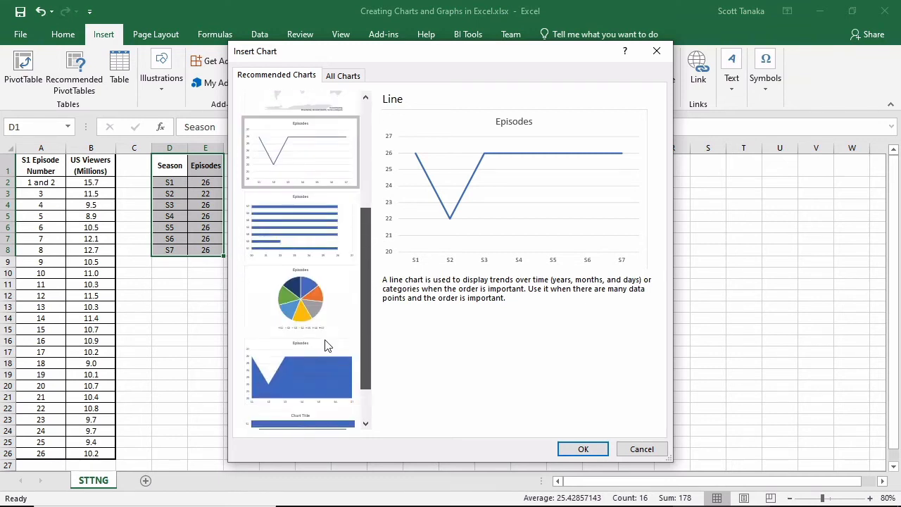
click(299, 299)
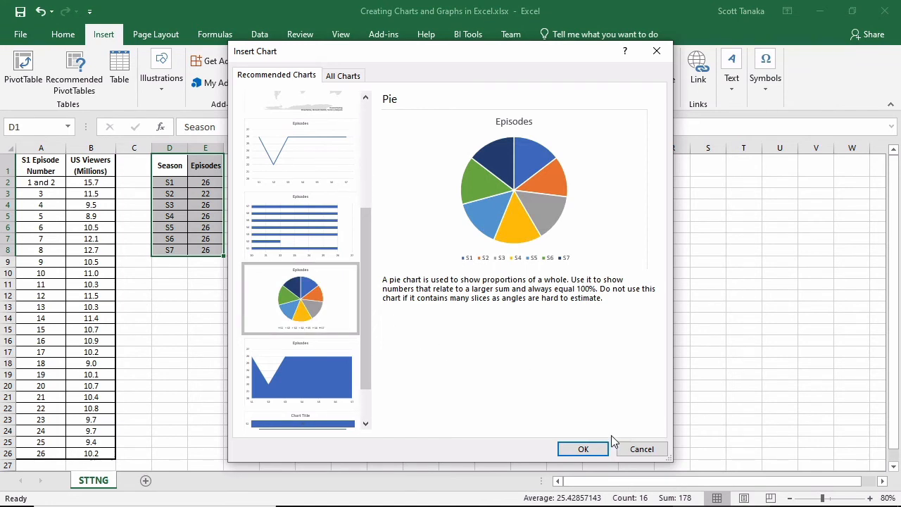
click(583, 448)
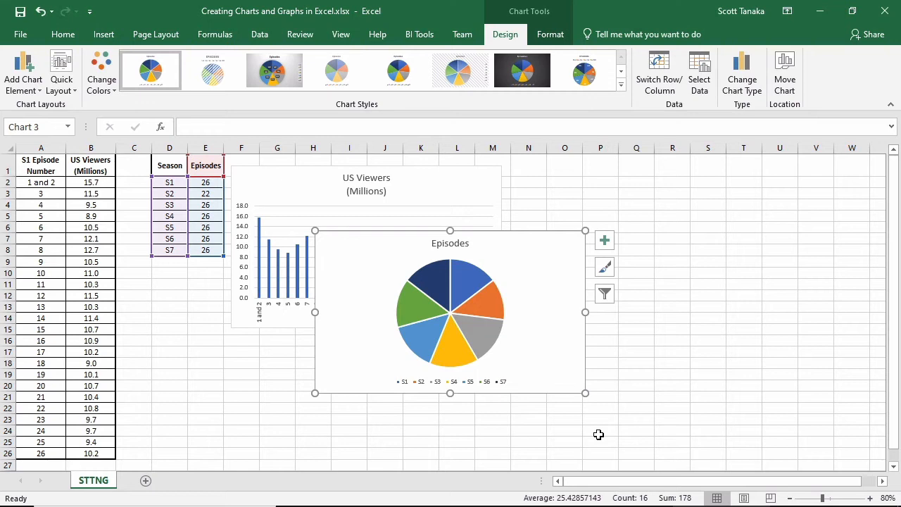
mouse_move(524, 291)
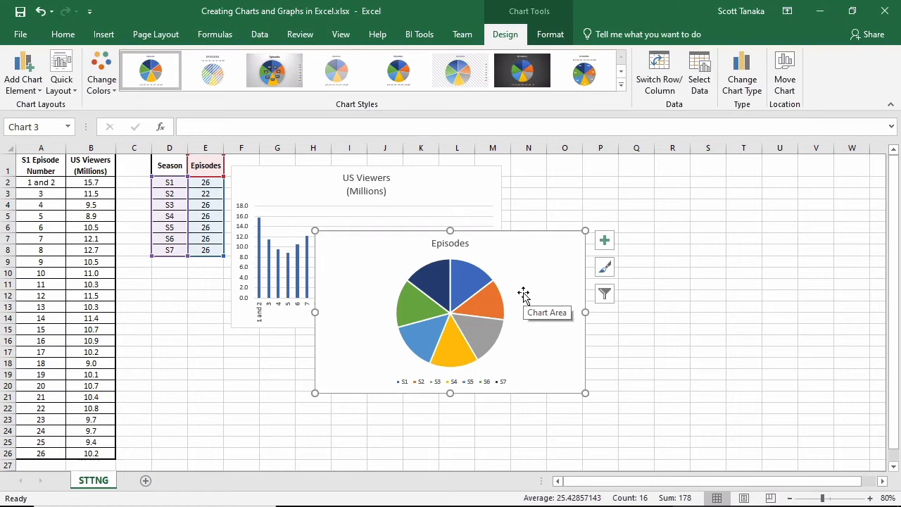
mouse_move(568, 285)
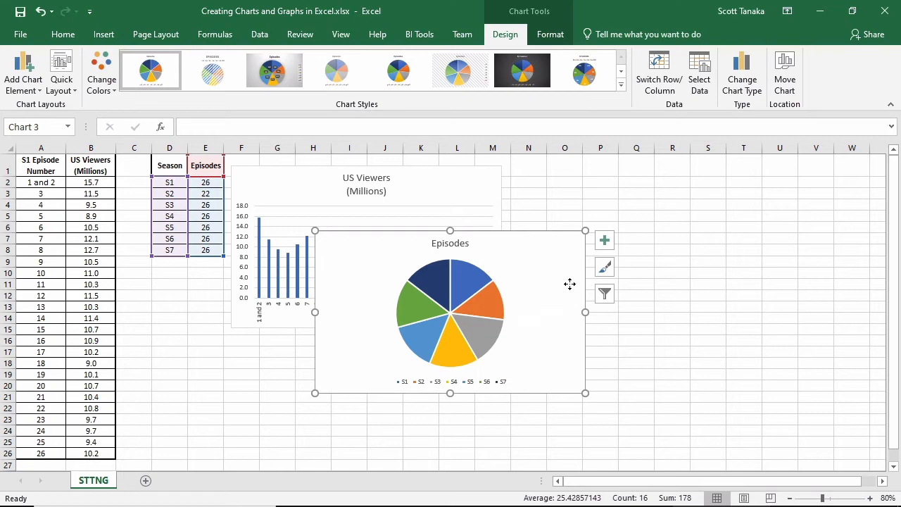
- Move the Episodes pie chart to the right of the US Viewers column chart
drag(449, 310, 655, 253)
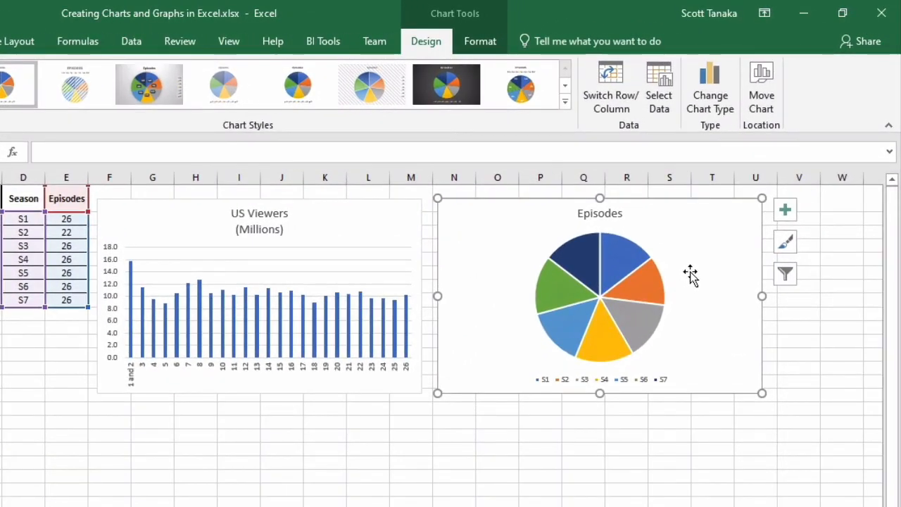
mouse_move(689, 290)
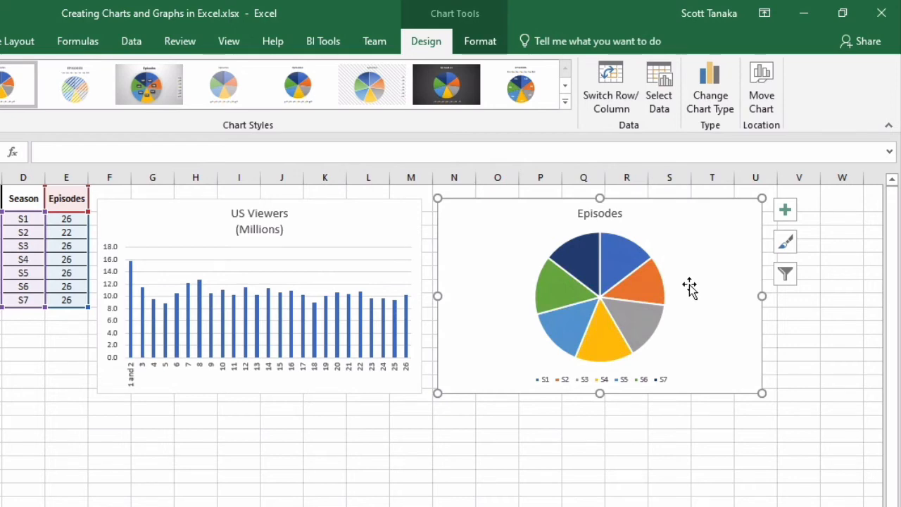
- Enlarge the Episodes pie chart so it stretches out to column W
click(665, 467)
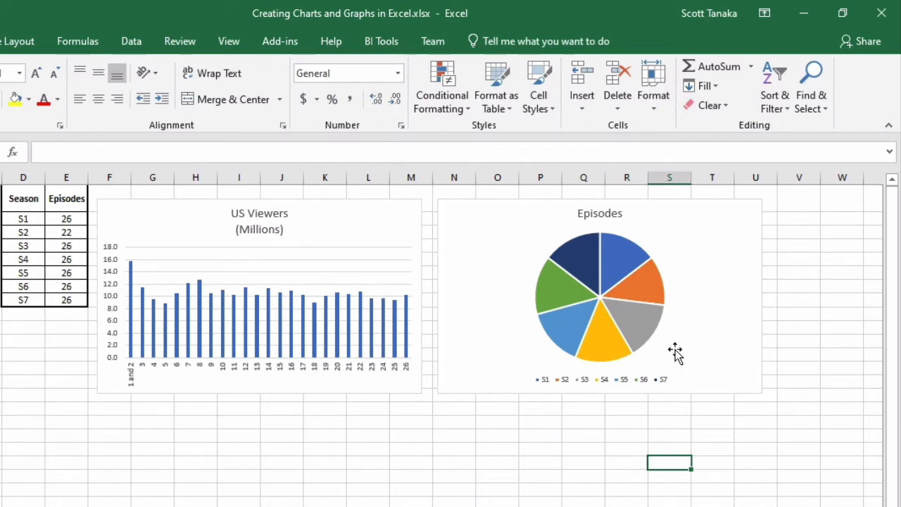
mouse_move(673, 351)
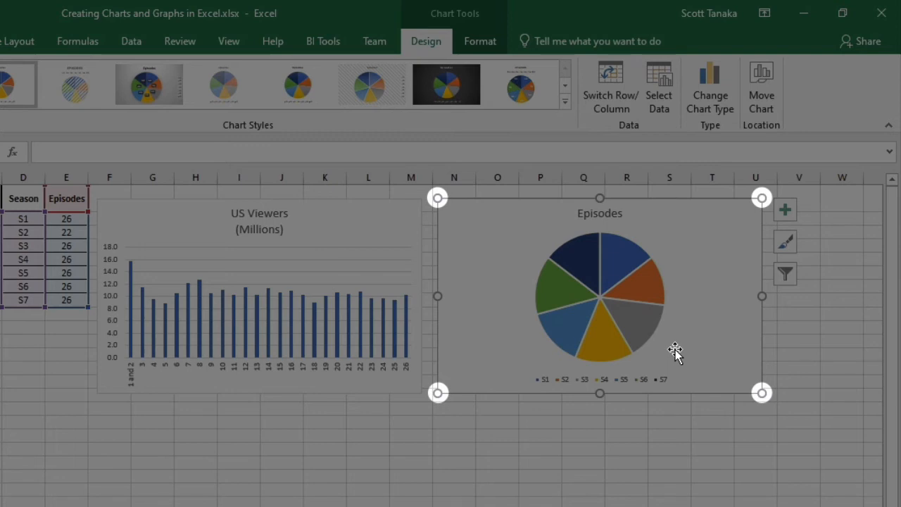
mouse_move(760, 393)
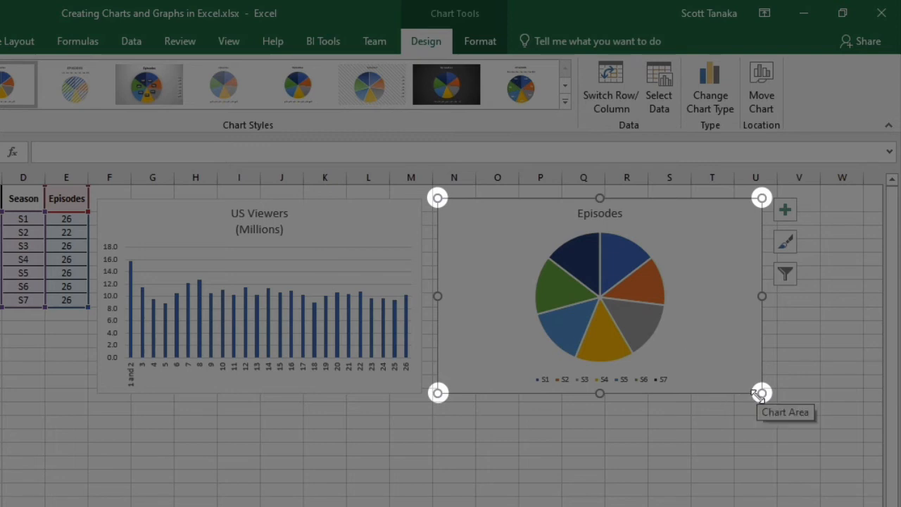
drag(760, 393, 858, 478)
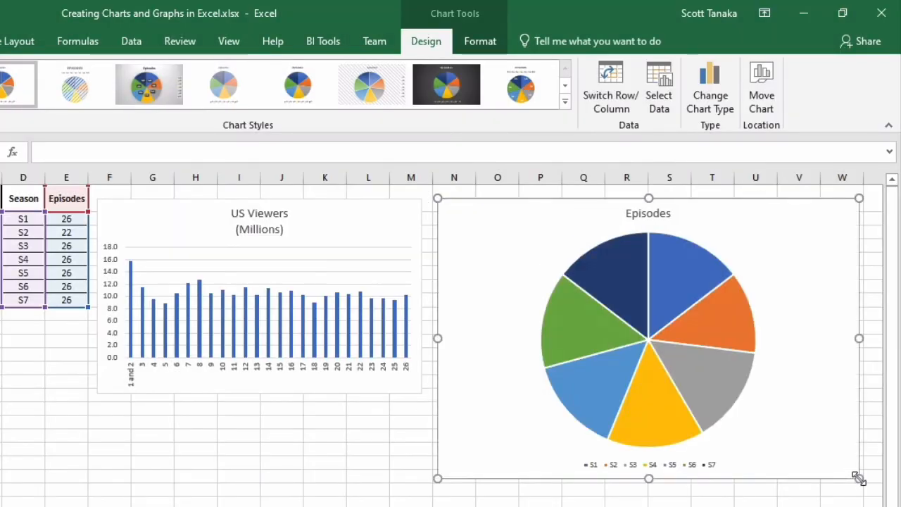
mouse_move(857, 479)
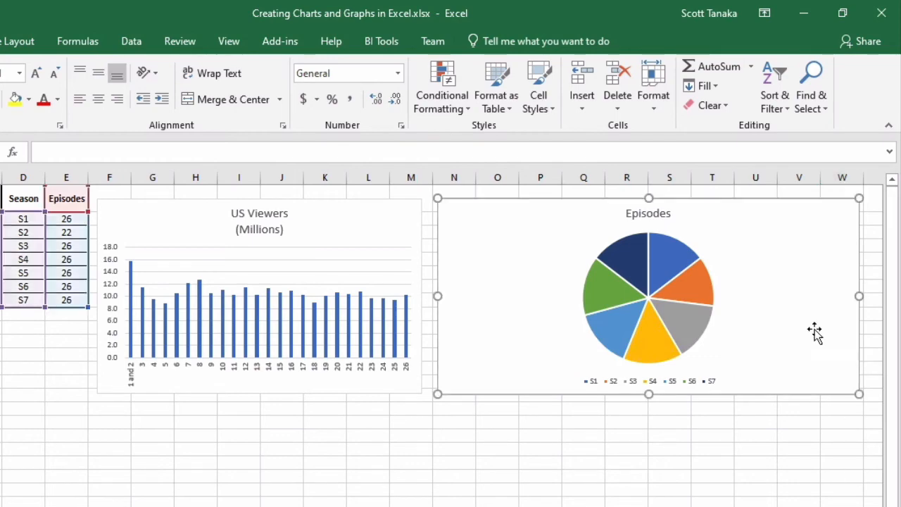
- Select the Episodes pie chart and show its Chart Tools Design options
click(648, 295)
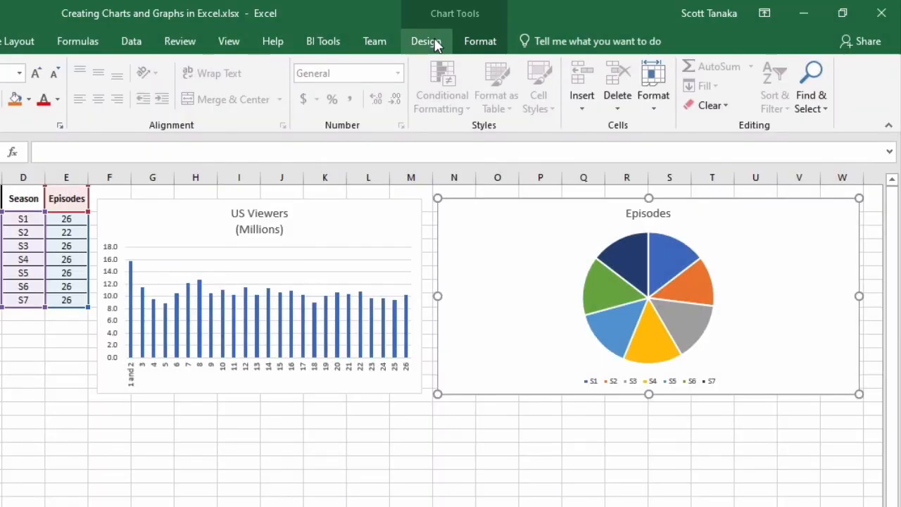
click(425, 41)
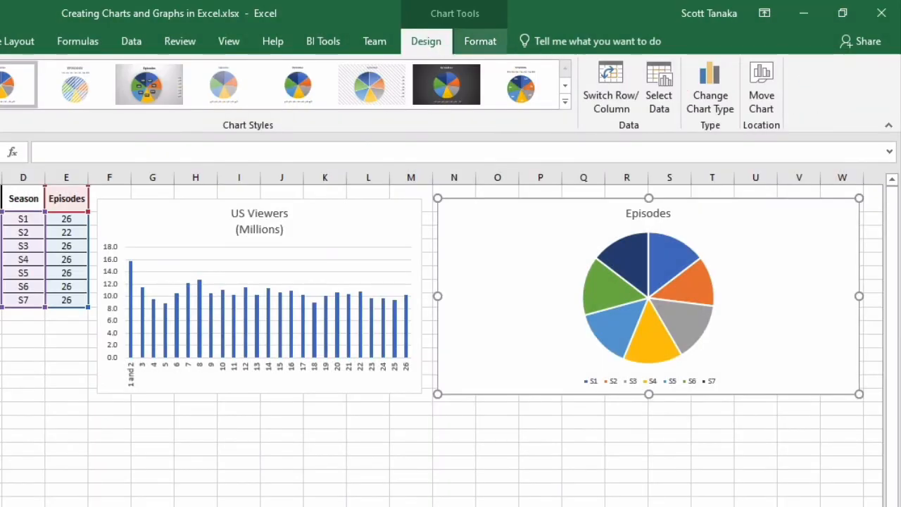
mouse_move(760, 87)
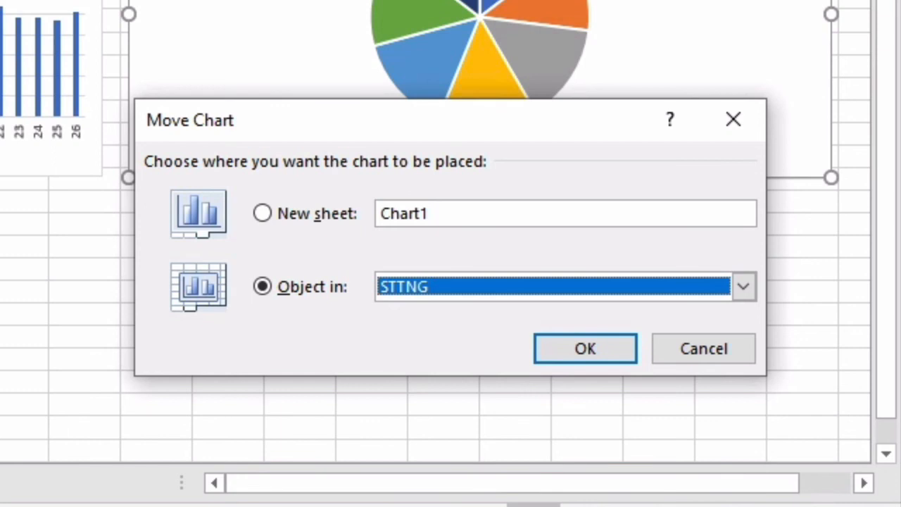
mouse_move(262, 214)
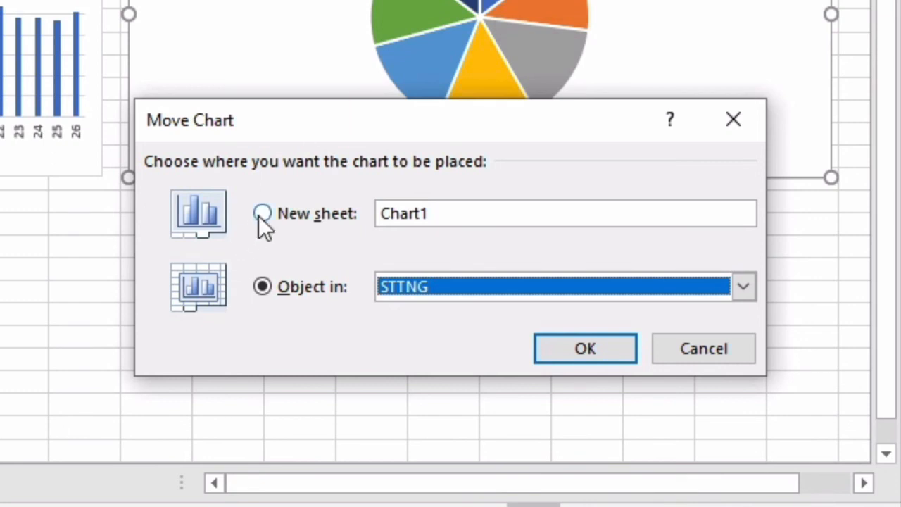
- Move the pie chart to a new sheet named 'Pie Chart'
click(262, 214)
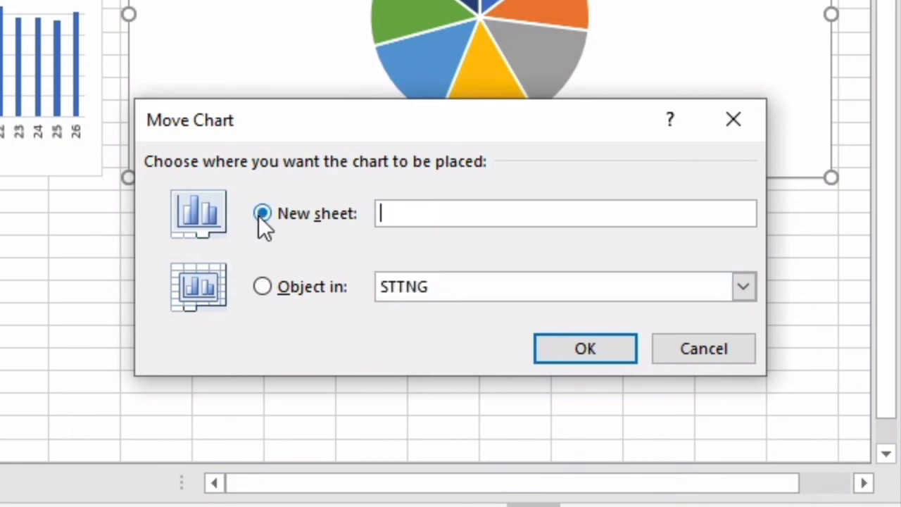
text(Pie Chart)
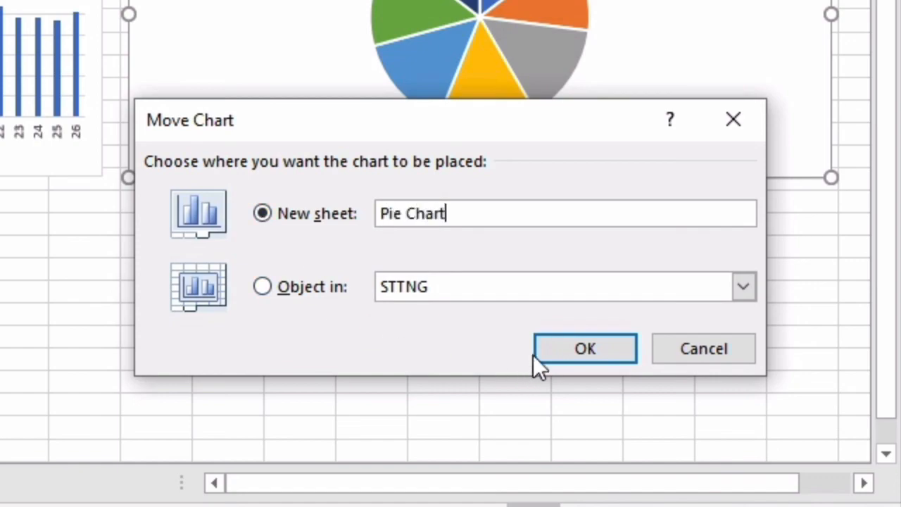
click(584, 349)
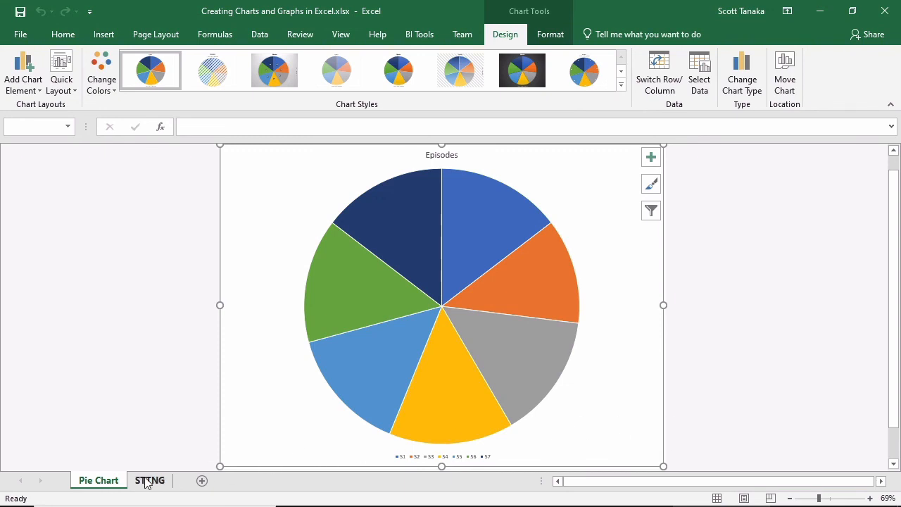
click(149, 480)
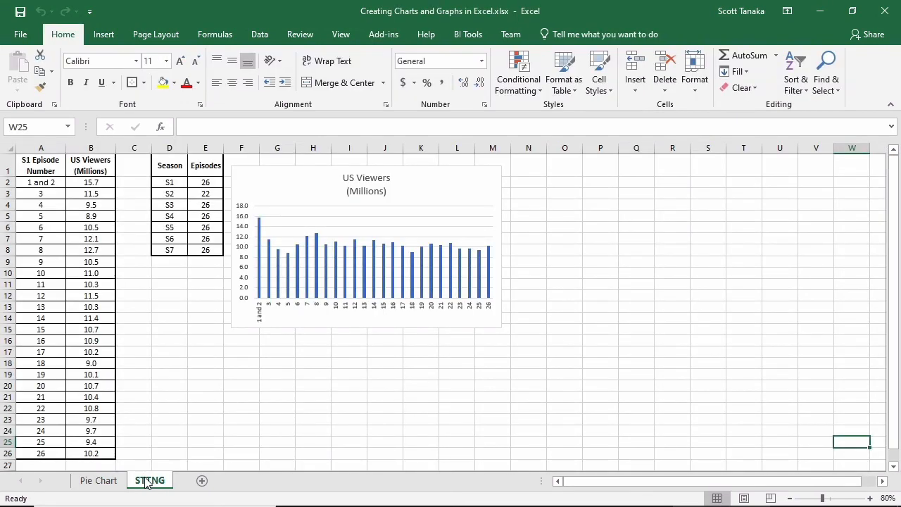
click(97, 480)
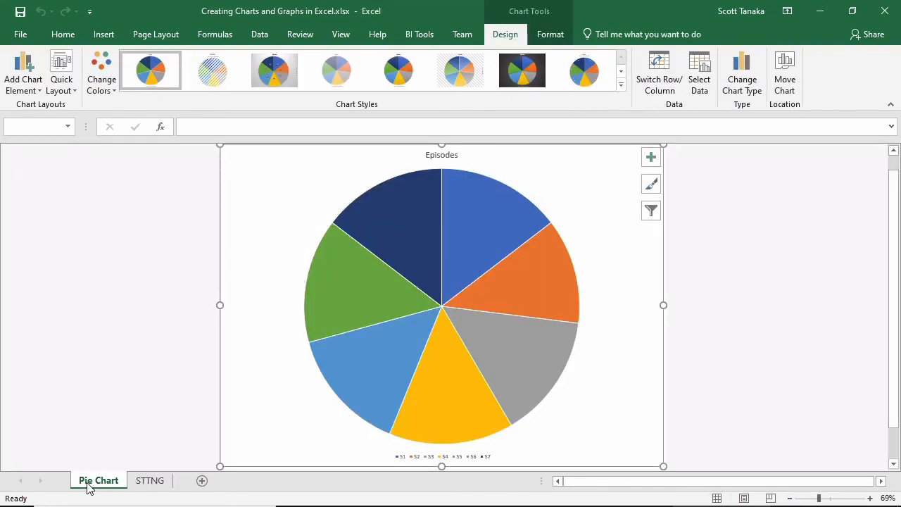